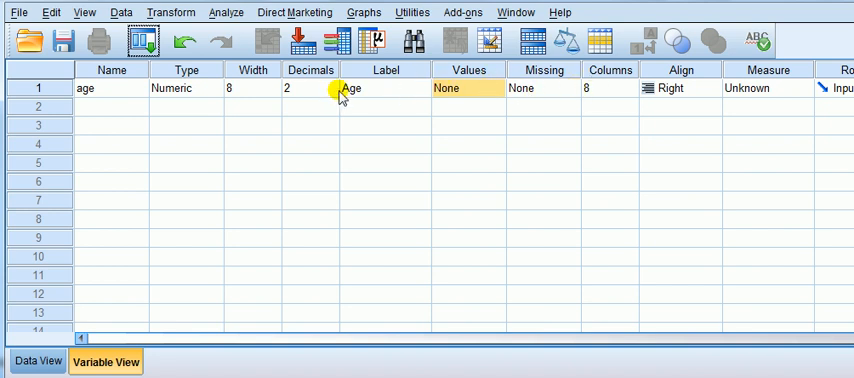
{"action": "mouse_move", "coordinate": [488, 88]}
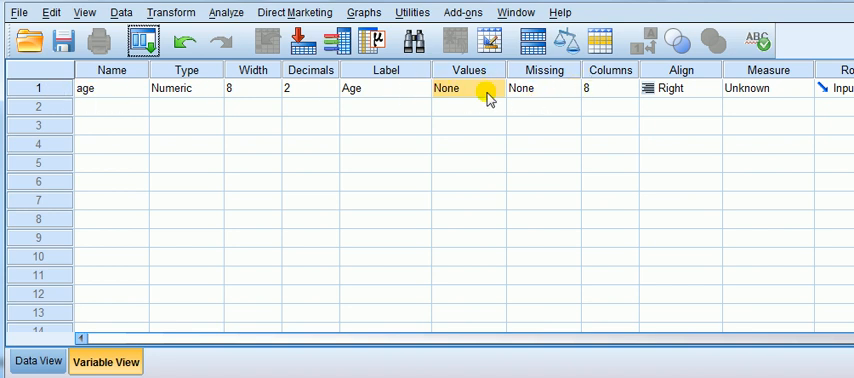
Step: Define value labels for age: 1 = 18-24, 2 = 25-35, 3 = 36+, and confirm them
{"action": "left_click", "coordinate": [488, 88]}
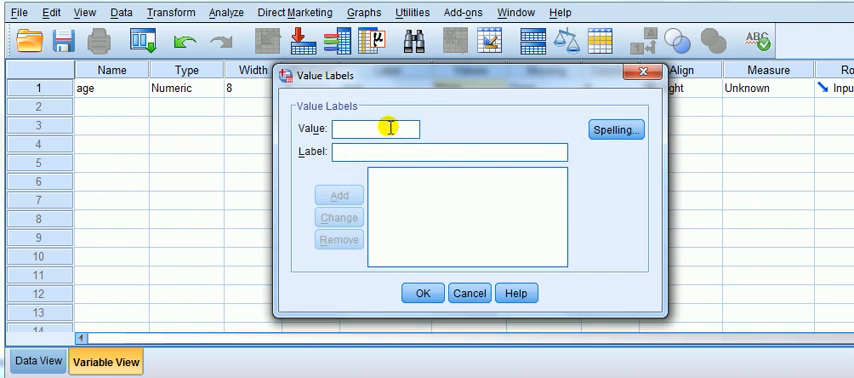
{"action": "mouse_move", "coordinate": [516, 200]}
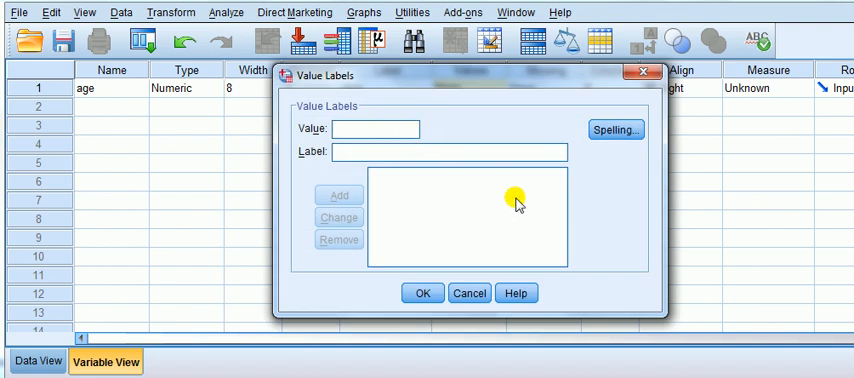
{"action": "type", "text": "1"}
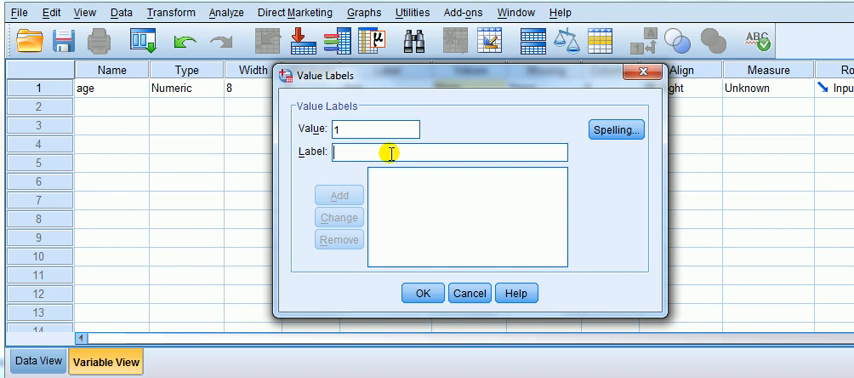
{"action": "type", "text": "18-24"}
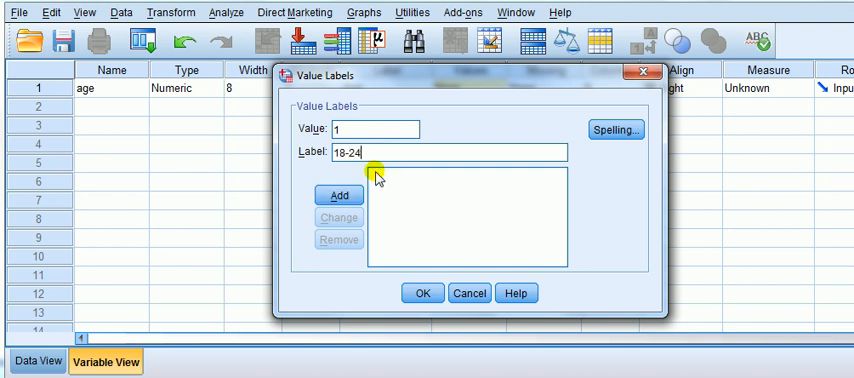
{"action": "left_click", "coordinate": [340, 196]}
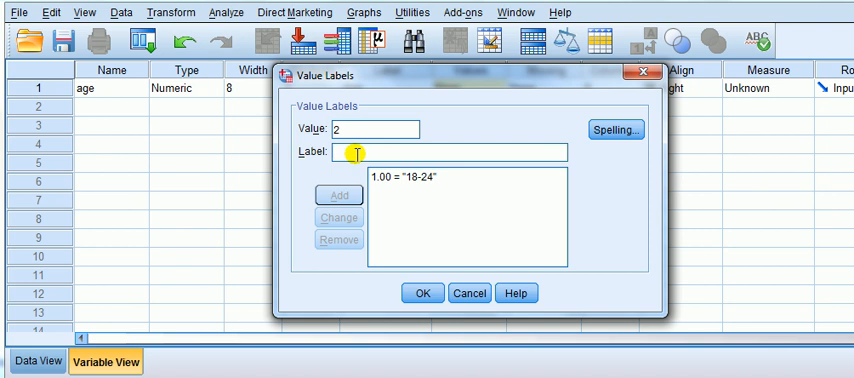
{"action": "type", "text": "25-"}
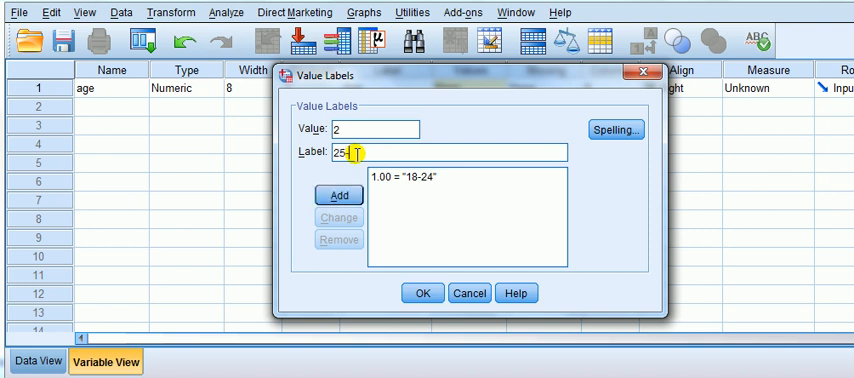
{"action": "left_click", "coordinate": [340, 196]}
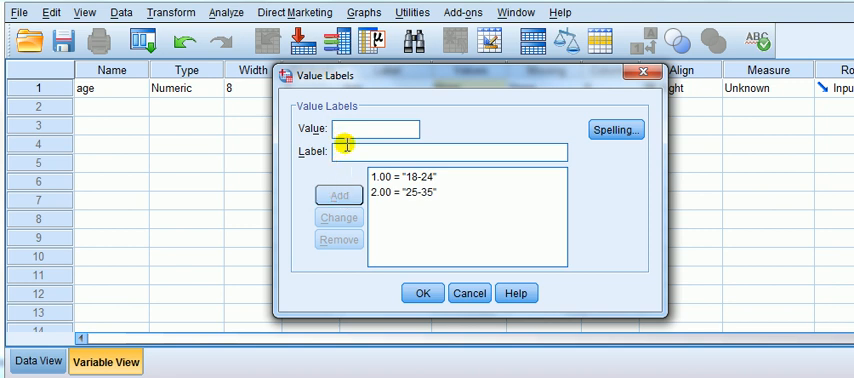
{"action": "type", "text": "3"}
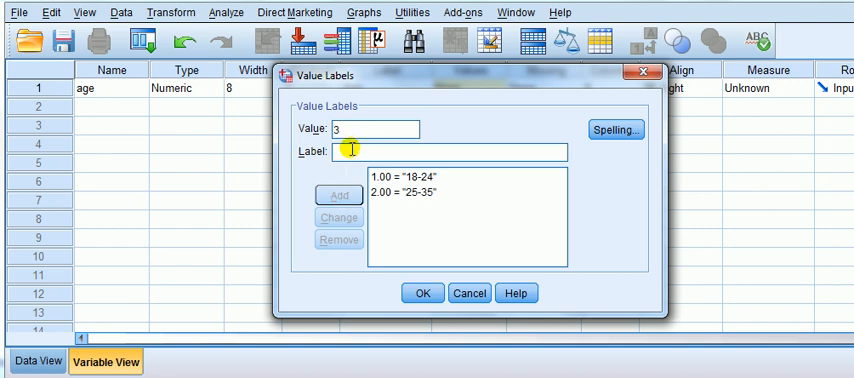
{"action": "type", "text": "36"}
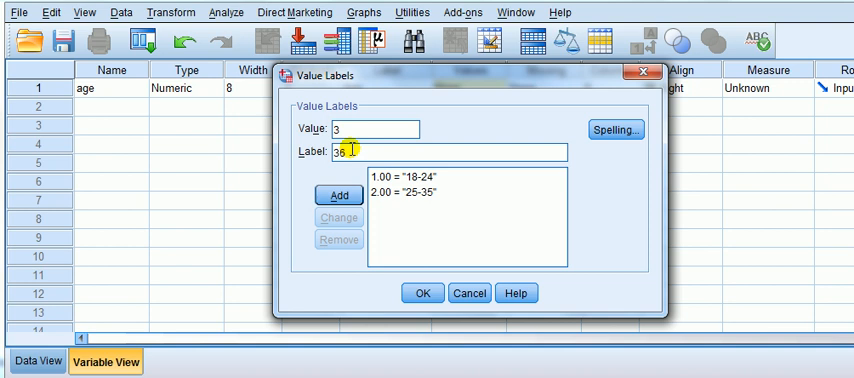
{"action": "left_click", "coordinate": [338, 194]}
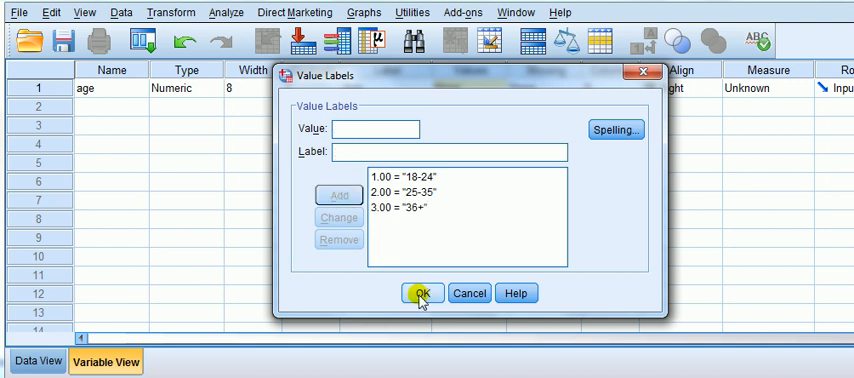
{"action": "left_click", "coordinate": [420, 292]}
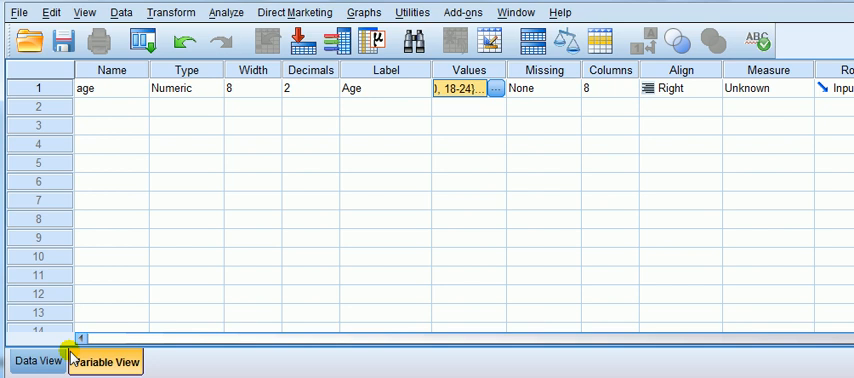
Step: Enter the values 1, 2 and 3 down the first three rows of the age column in Data View
{"action": "left_click", "coordinate": [38, 360]}
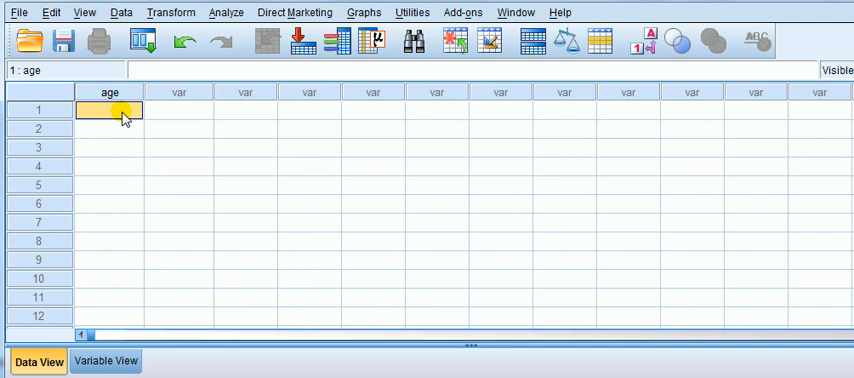
{"action": "type", "text": "1"}
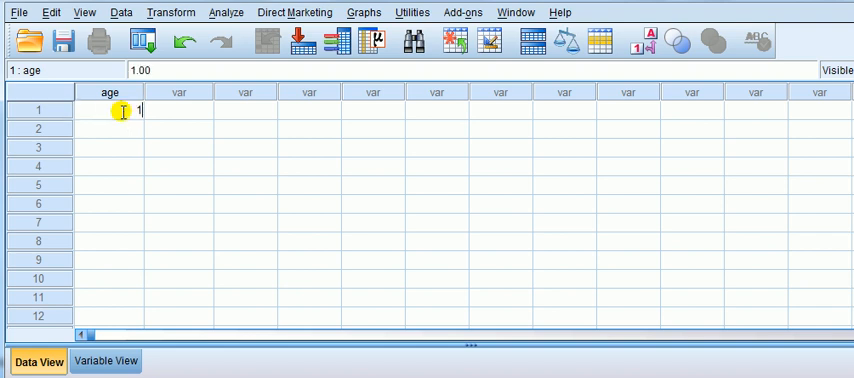
{"action": "key", "text": "enter"}
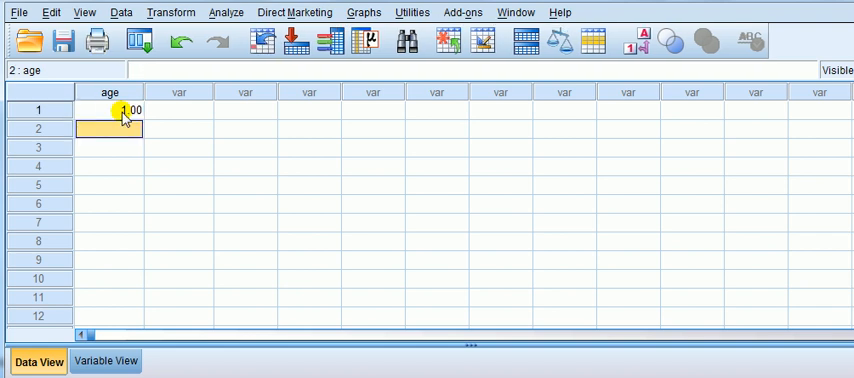
{"action": "type", "text": "2.00"}
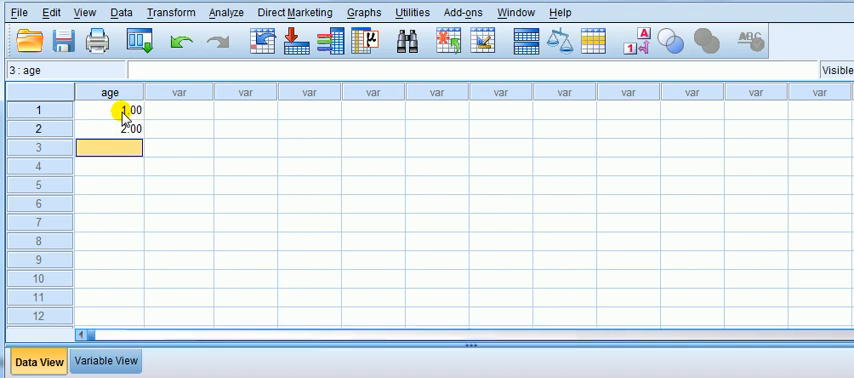
{"action": "type", "text": "3.00"}
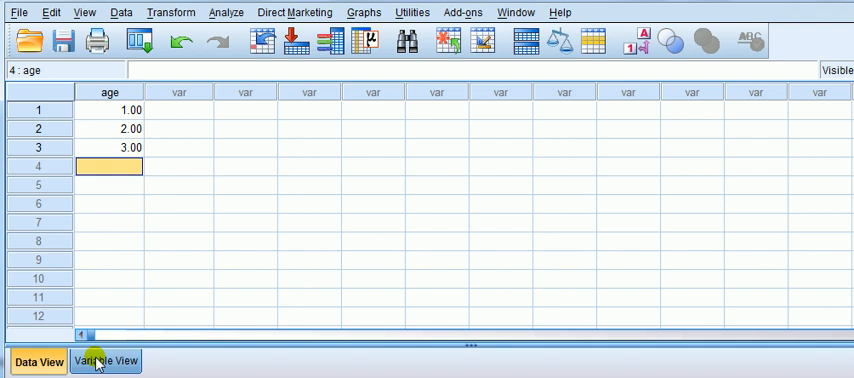
Step: Back in Variable View, create a second numeric variable named age2 in row 2
{"action": "left_click", "coordinate": [106, 360]}
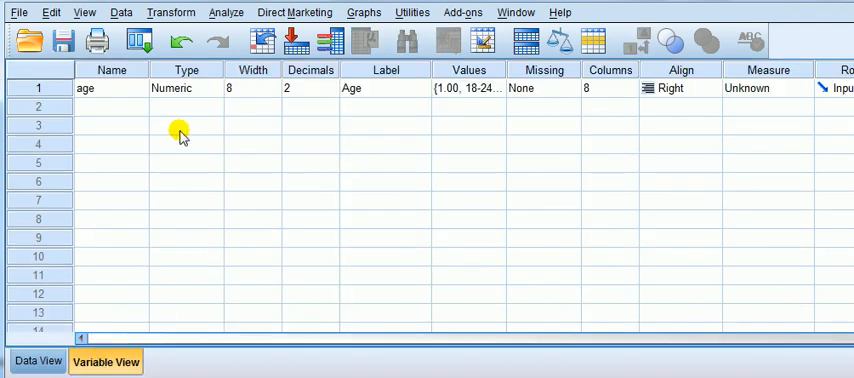
{"action": "left_click", "coordinate": [468, 88]}
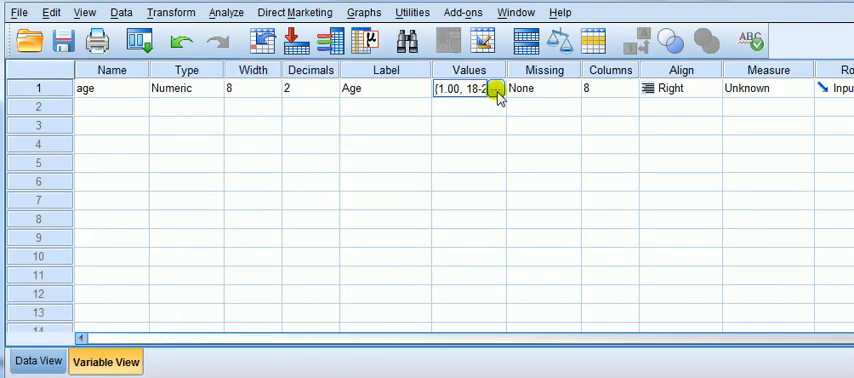
{"action": "left_click", "coordinate": [496, 88]}
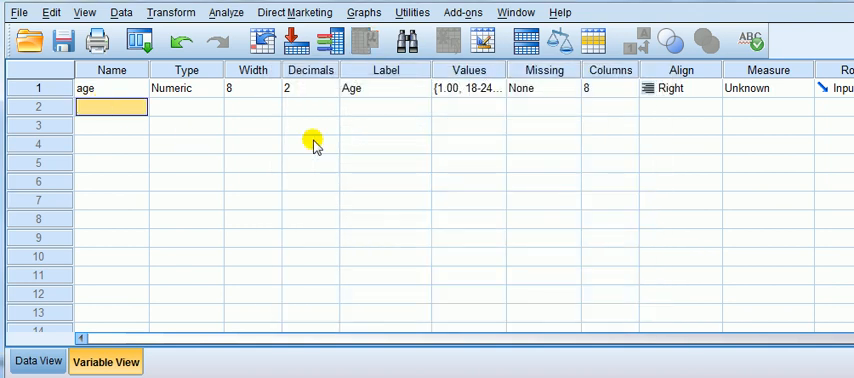
{"action": "type", "text": "age2"}
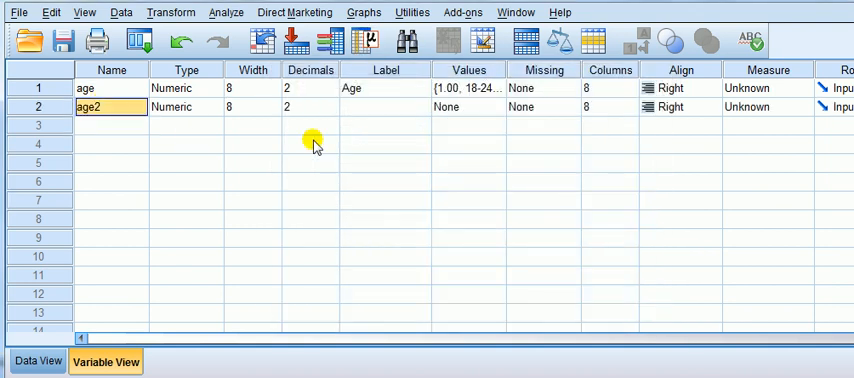
{"action": "left_click", "coordinate": [466, 108]}
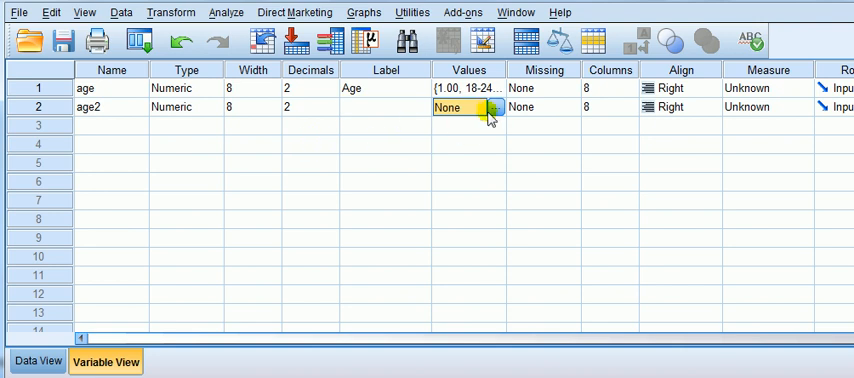
Step: Define value labels for age2: 18 = 18-24, 25 = 25-35, 36 = 36+, and save them
{"action": "left_click", "coordinate": [488, 108]}
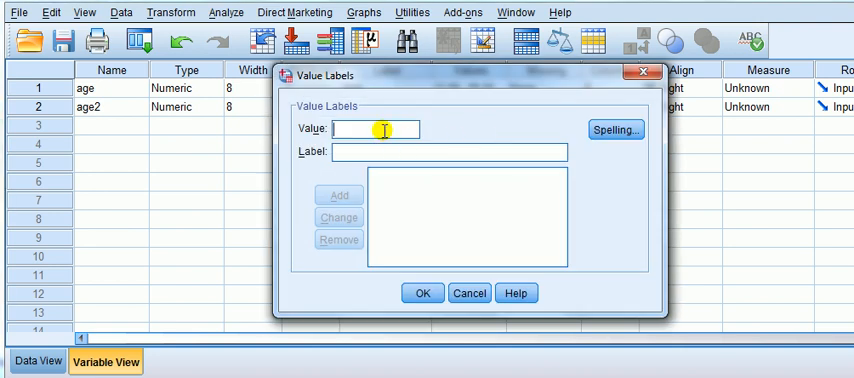
{"action": "type", "text": "18"}
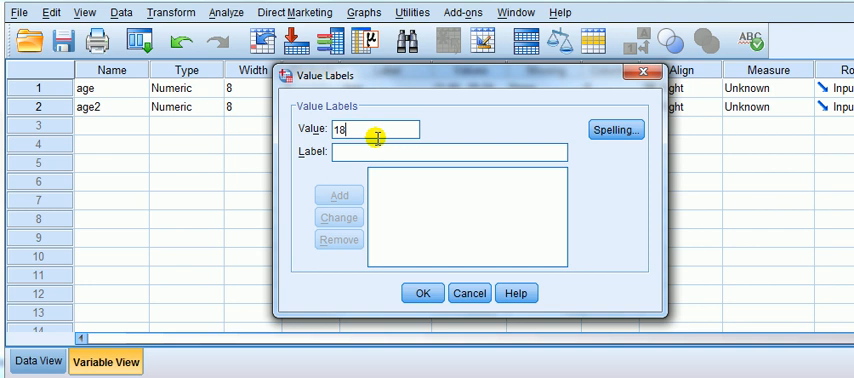
{"action": "type", "text": "18-24"}
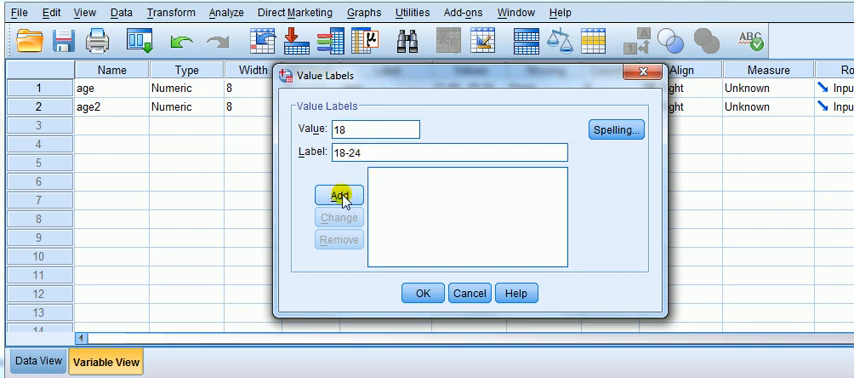
{"action": "left_click", "coordinate": [338, 196]}
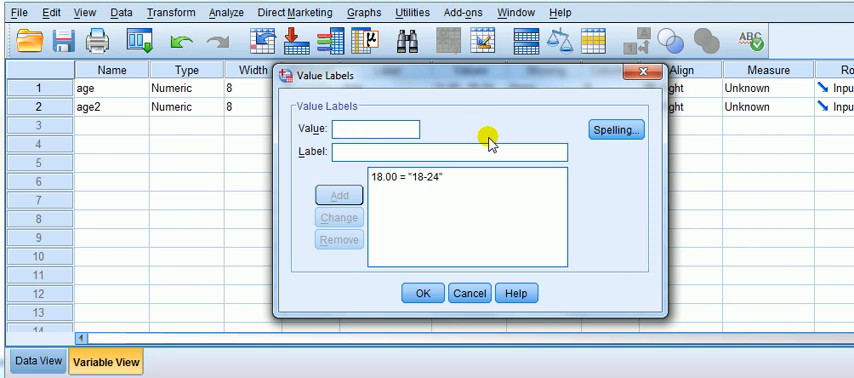
{"action": "type", "text": "25"}
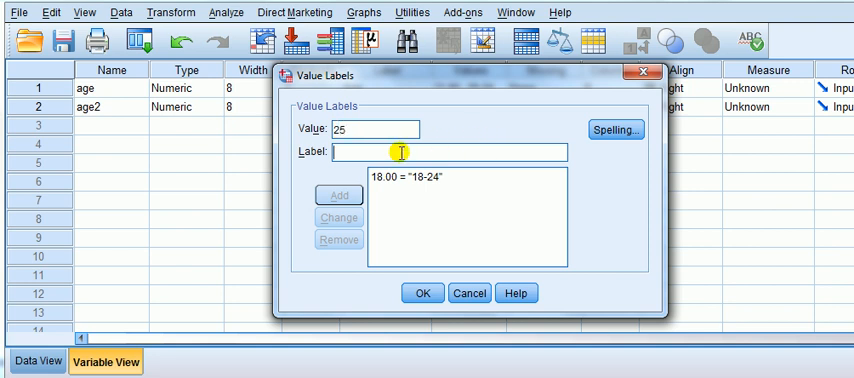
{"action": "type", "text": "25-"}
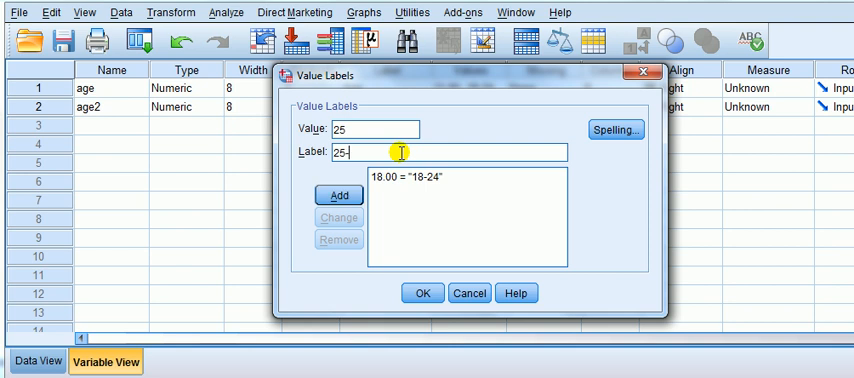
{"action": "left_click", "coordinate": [338, 196]}
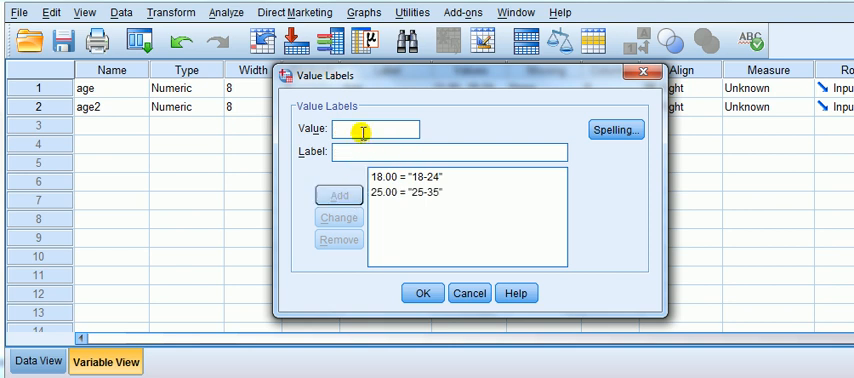
{"action": "type", "text": "36"}
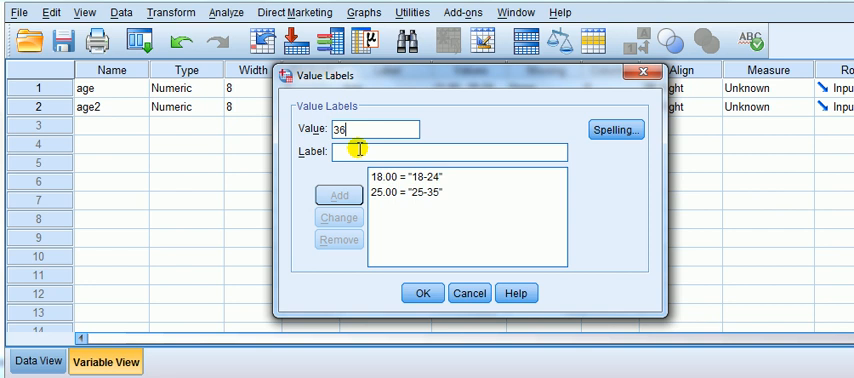
{"action": "type", "text": "36+"}
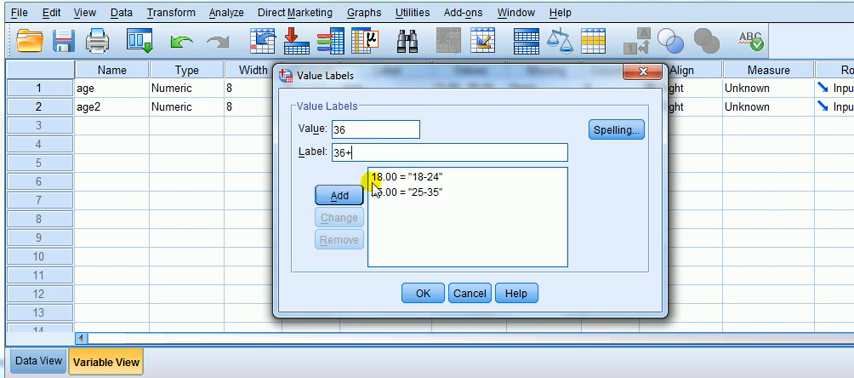
{"action": "left_click", "coordinate": [422, 292]}
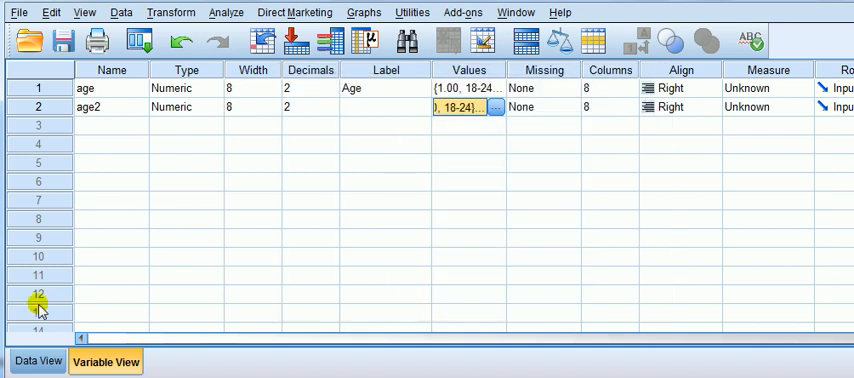
Step: Enter 18, 25 and 36 into age2 and switch the grid to display value labels instead of numbers
{"action": "left_click", "coordinate": [38, 360]}
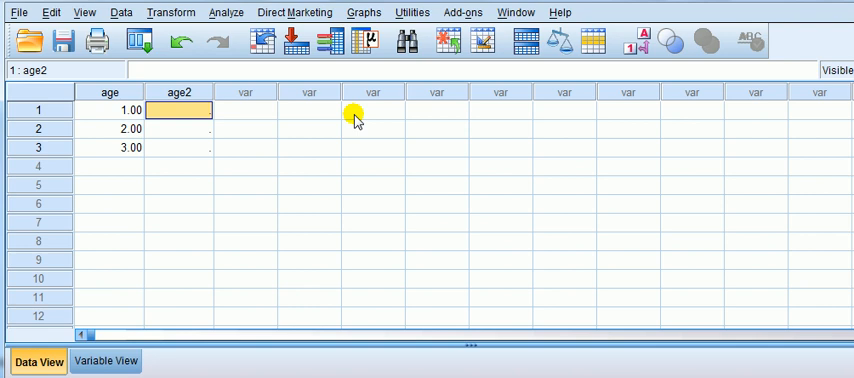
{"action": "type", "text": "18"}
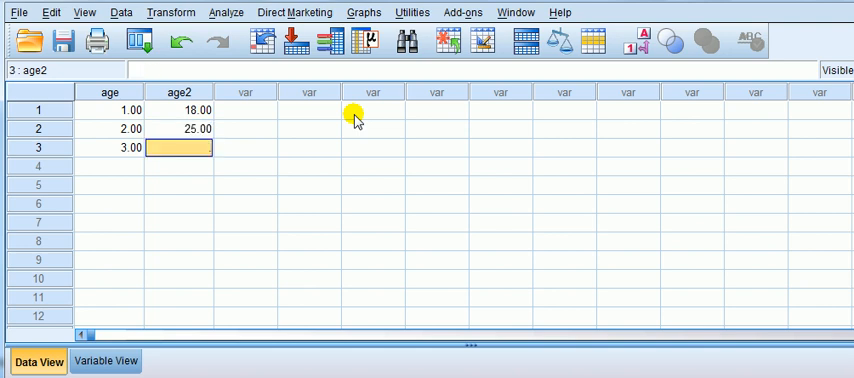
{"action": "type", "text": "36.00"}
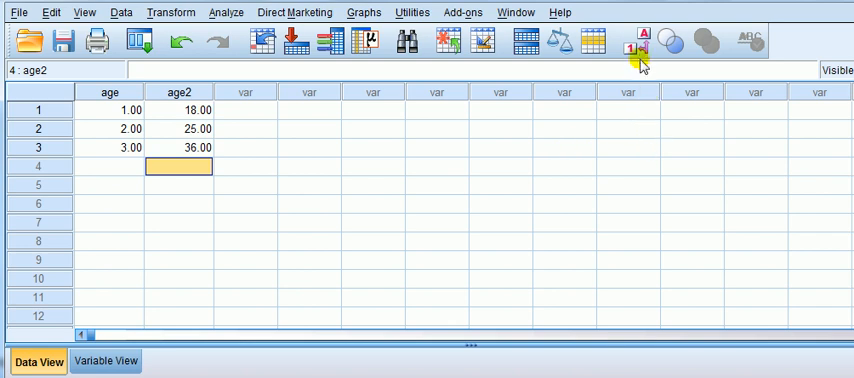
{"action": "mouse_move", "coordinate": [638, 48]}
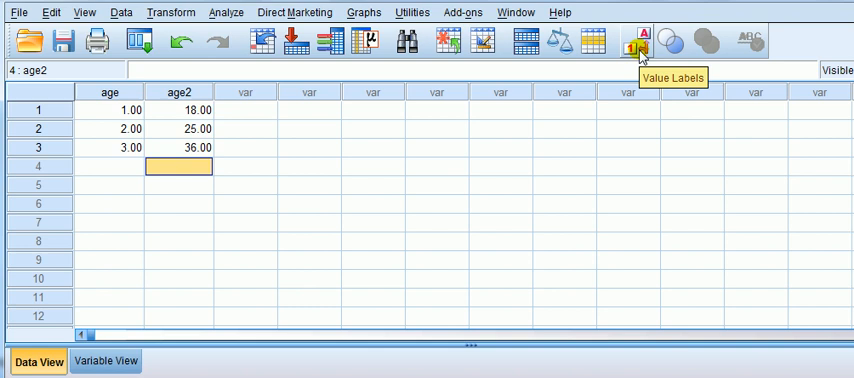
{"action": "left_click", "coordinate": [638, 40]}
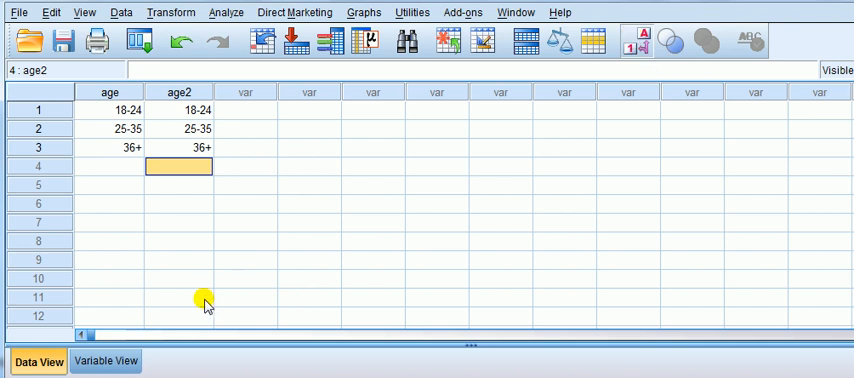
{"action": "left_click", "coordinate": [106, 360]}
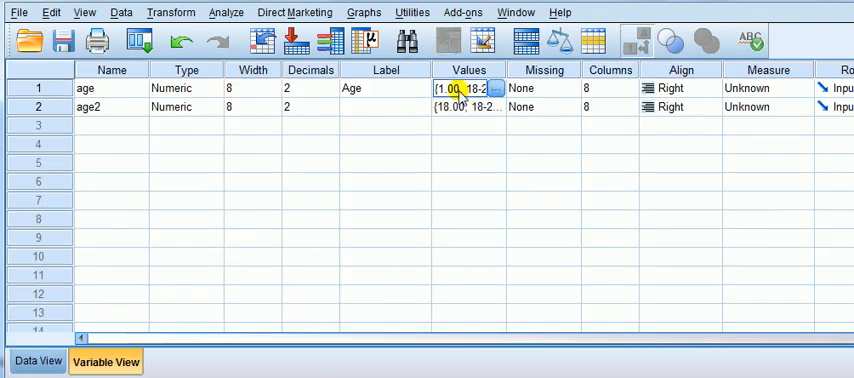
{"action": "left_click", "coordinate": [496, 88]}
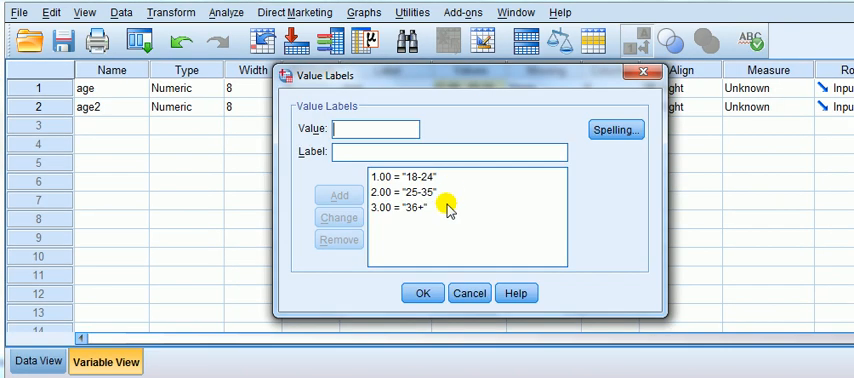
{"action": "left_click", "coordinate": [378, 178]}
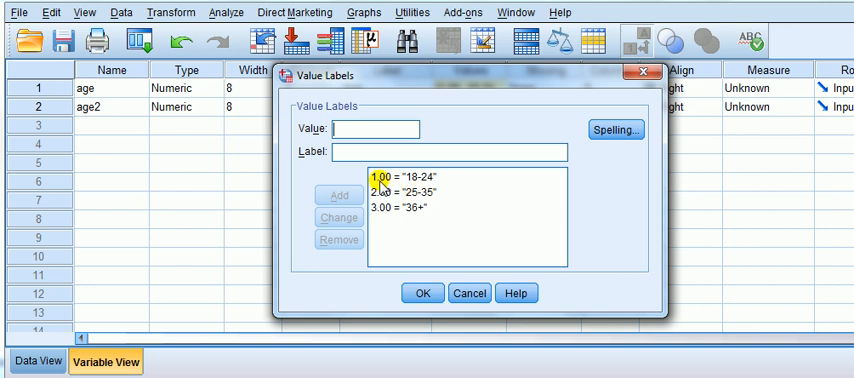
{"action": "left_click", "coordinate": [390, 192]}
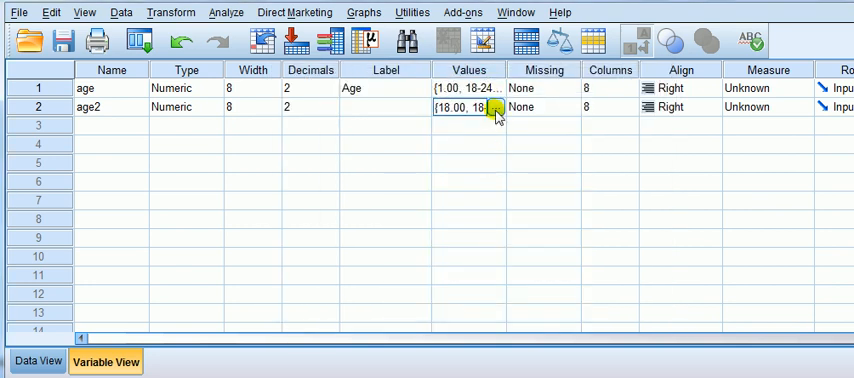
{"action": "left_click", "coordinate": [496, 108]}
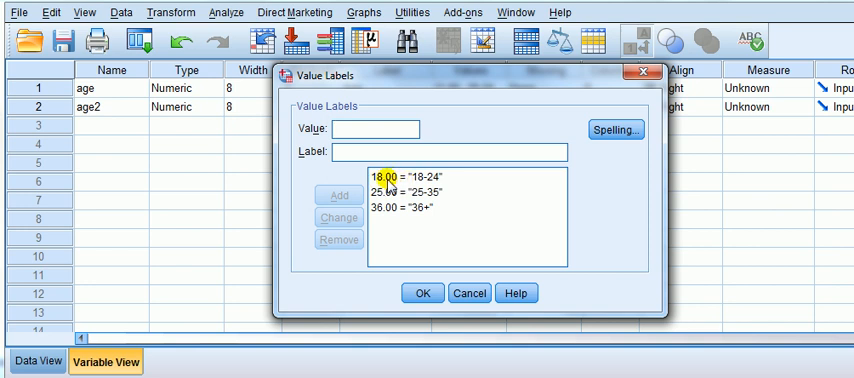
{"action": "left_click", "coordinate": [410, 188]}
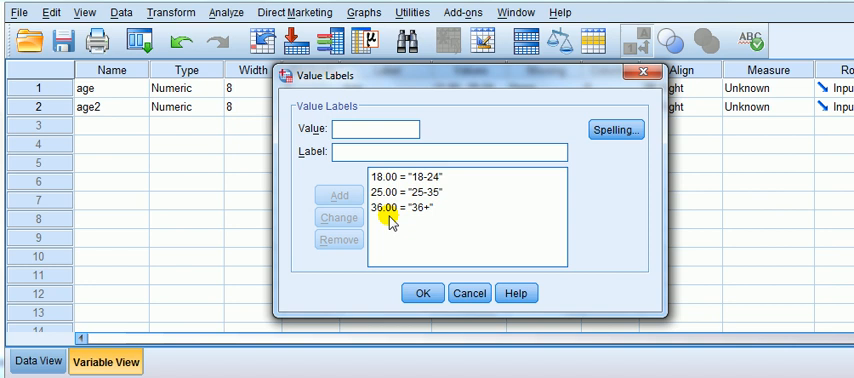
{"action": "left_click", "coordinate": [422, 292]}
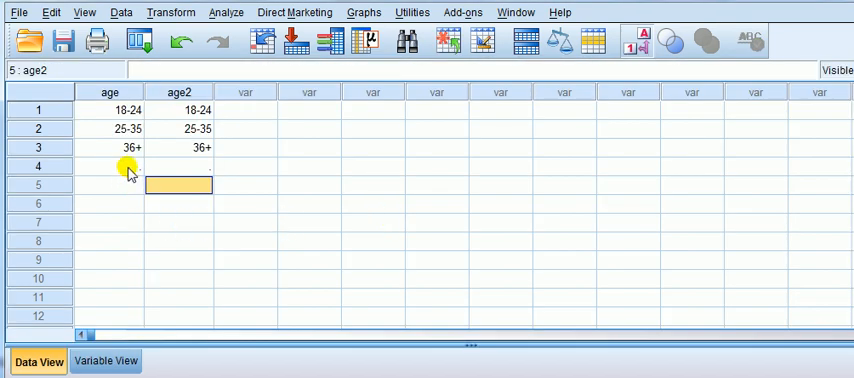
Step: Set row 4 of age to 36+ by choosing it from the cell's label dropdown
{"action": "left_click", "coordinate": [108, 166]}
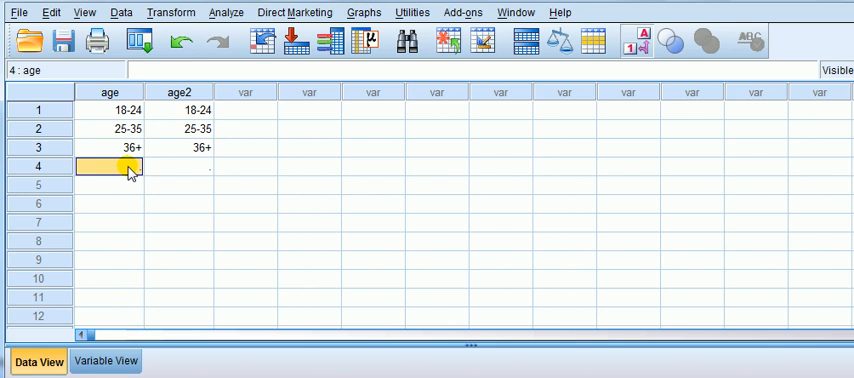
{"action": "left_click", "coordinate": [132, 168]}
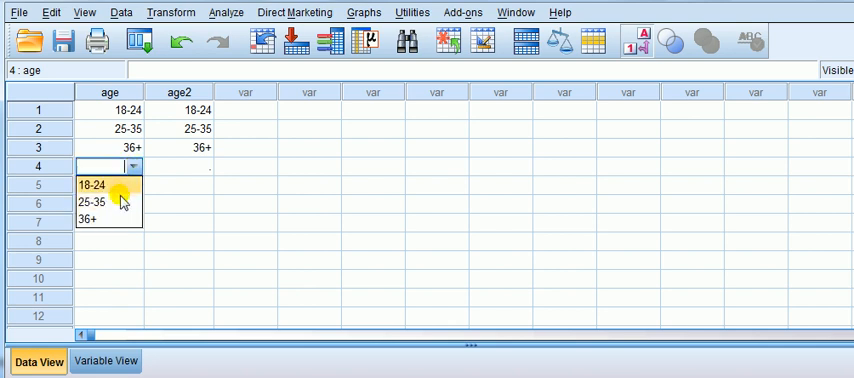
{"action": "mouse_move", "coordinate": [118, 220]}
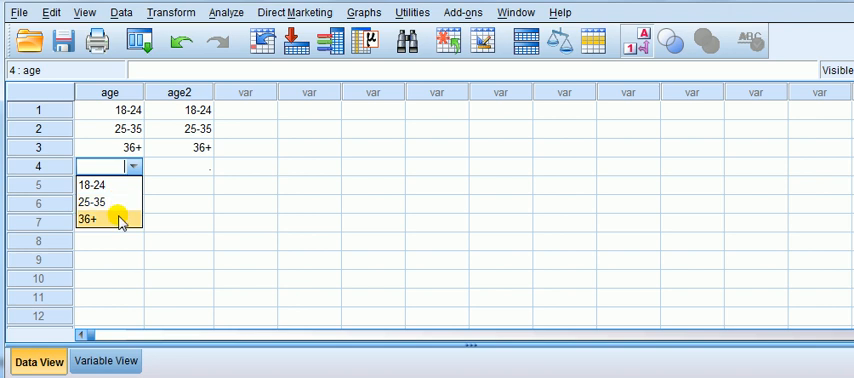
{"action": "left_click", "coordinate": [88, 218]}
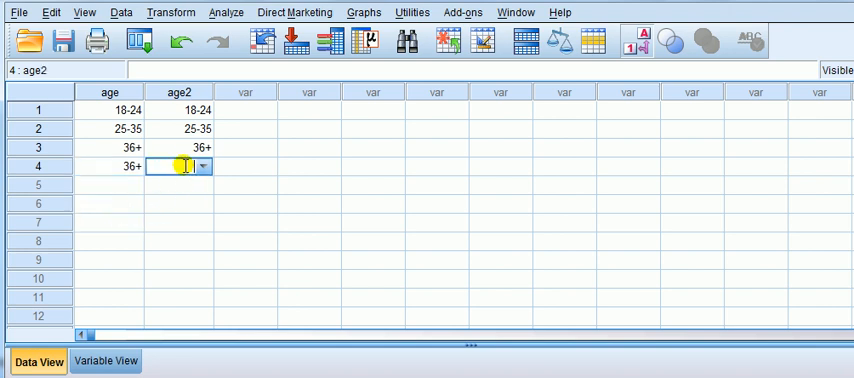